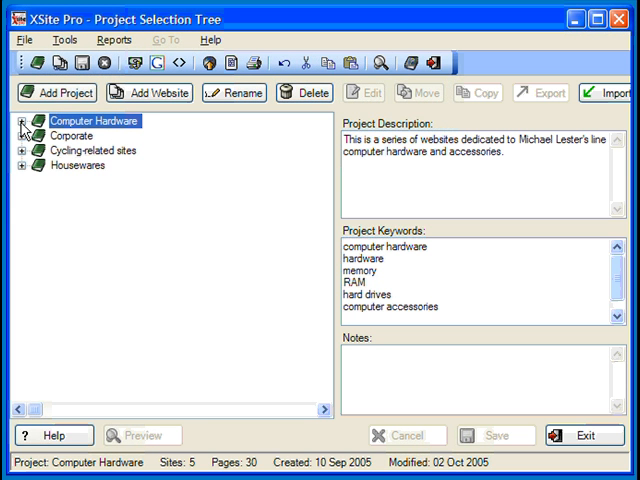
Expand the Computer Hardware and Cycling-related sites projects and open Mike's Mountain Bikes
{"action": "left_click", "coordinate": [20, 121]}
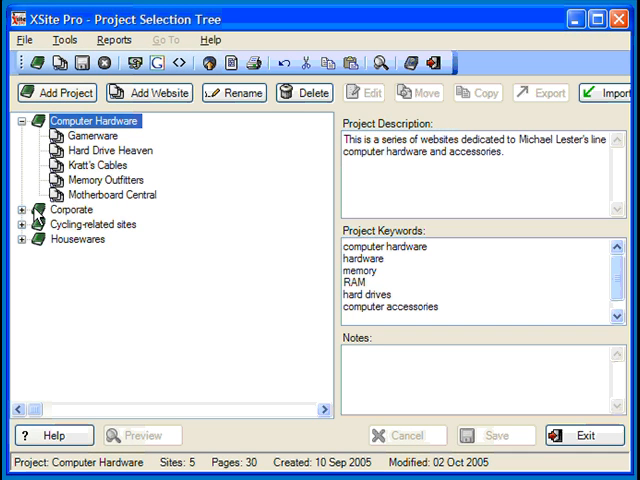
{"action": "left_click", "coordinate": [25, 224]}
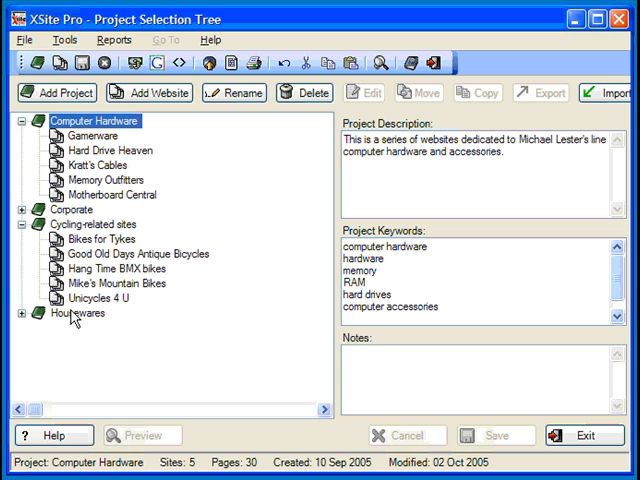
{"action": "left_click", "coordinate": [116, 287]}
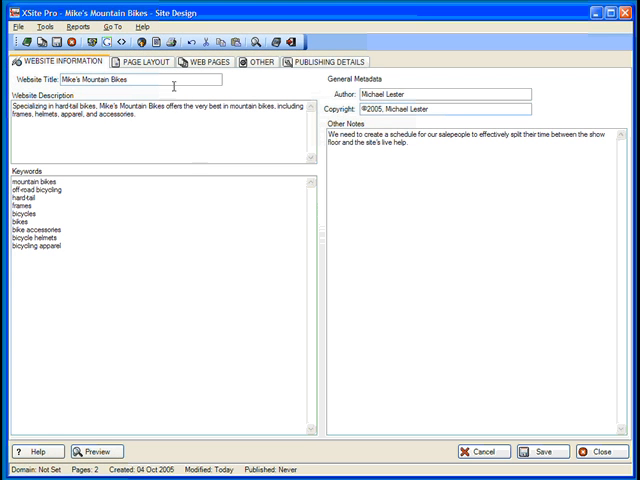
Show the Page Layout settings and set the left panel colour to RosyBrown
{"action": "left_click", "coordinate": [147, 62]}
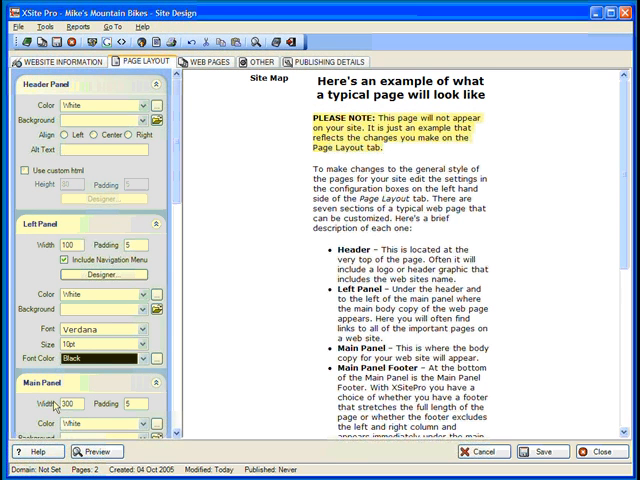
{"action": "mouse_move", "coordinate": [240, 170]}
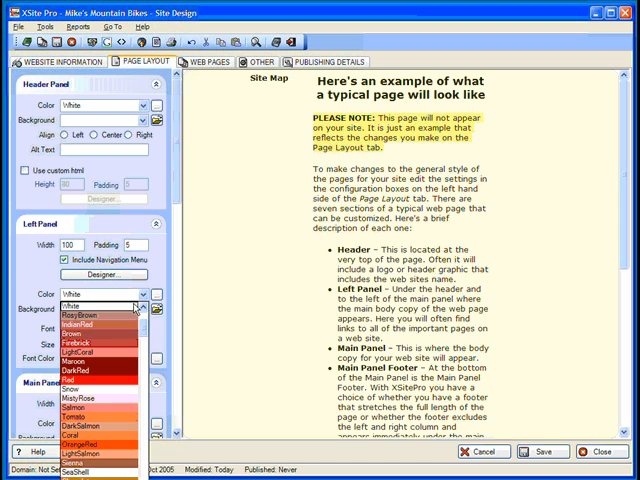
{"action": "left_click", "coordinate": [80, 314]}
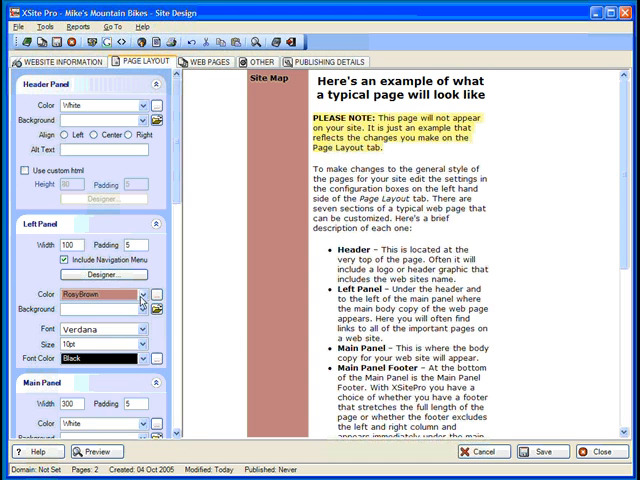
{"action": "left_click", "coordinate": [146, 293]}
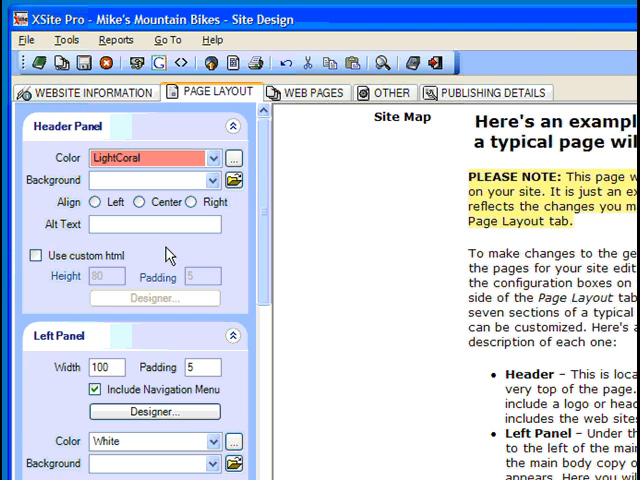
Make the LightCoral header custom HTML with a Heading 1 'My web site' title
{"action": "left_click", "coordinate": [35, 255]}
{"action": "type", "text": "100"}
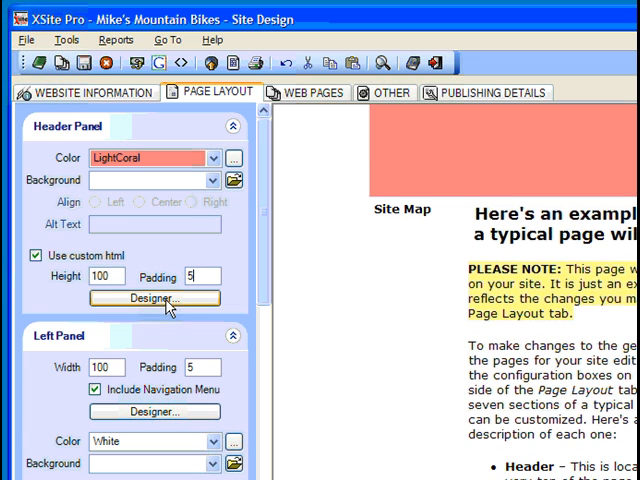
{"action": "left_click", "coordinate": [154, 298]}
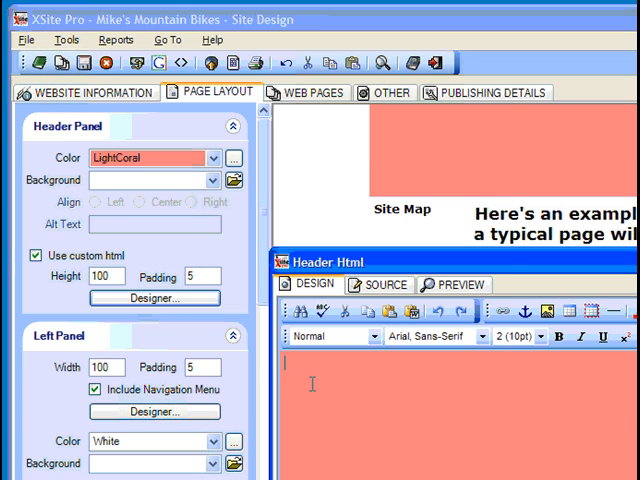
{"action": "left_click", "coordinate": [368, 336]}
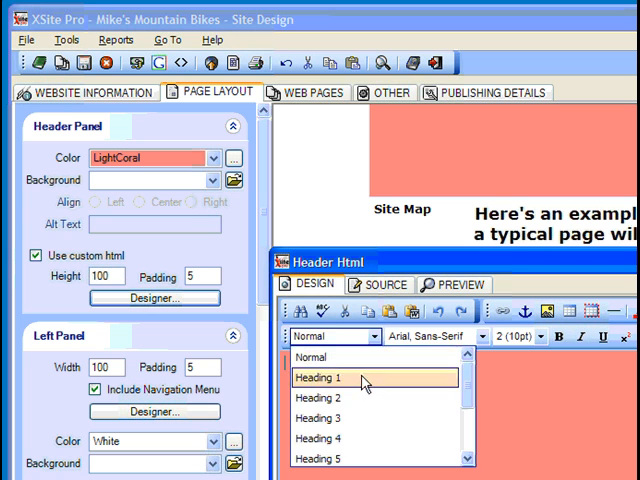
{"action": "left_click", "coordinate": [316, 377]}
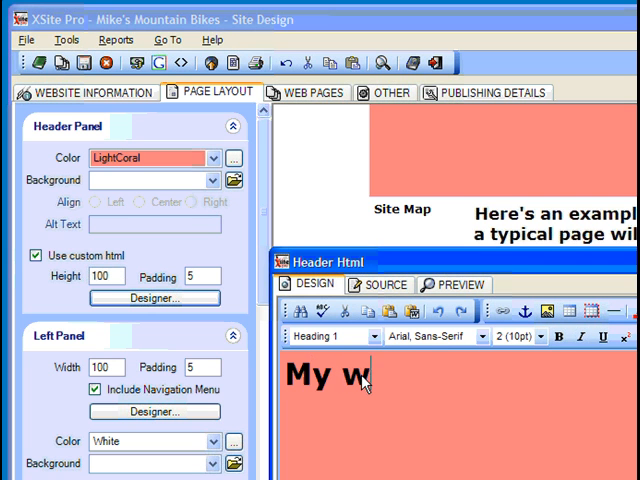
{"action": "type", "text": "eb site"}
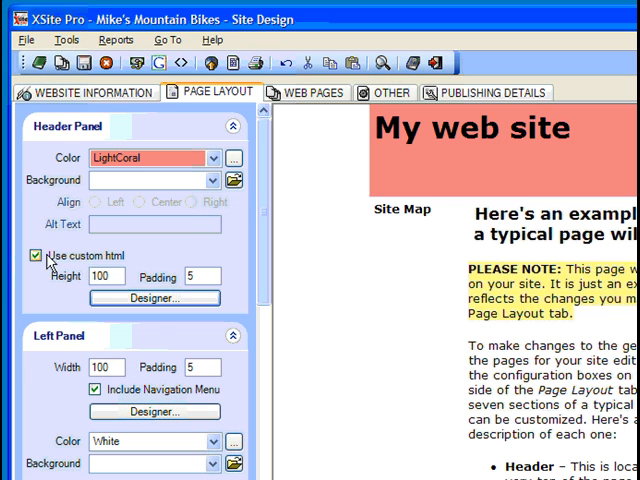
Use a centred mikes-header.jpg header with alt text 'Mike's Mountain Bikes logo'
{"action": "left_click", "coordinate": [35, 255]}
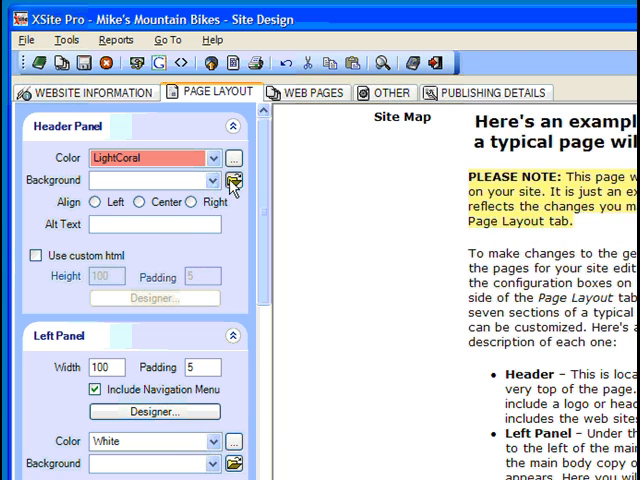
{"action": "left_click", "coordinate": [235, 181]}
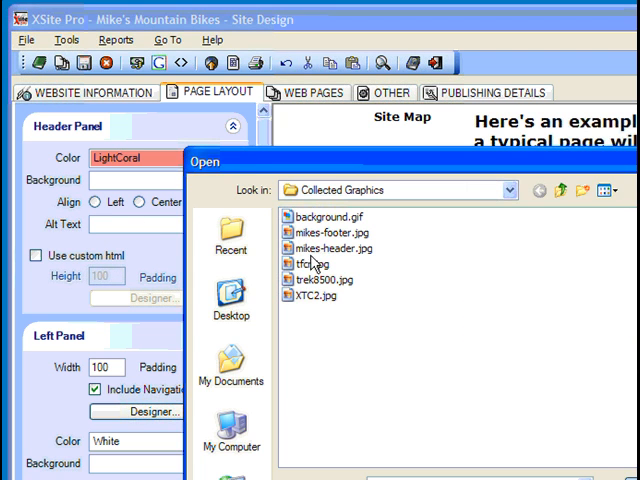
{"action": "double_click", "coordinate": [323, 248]}
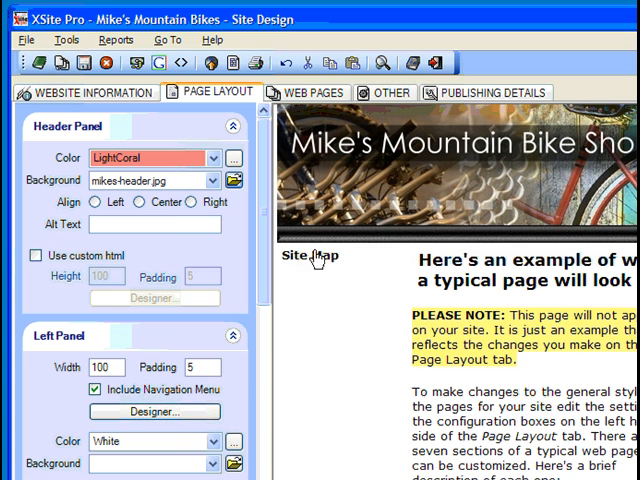
{"action": "mouse_move", "coordinate": [345, 325]}
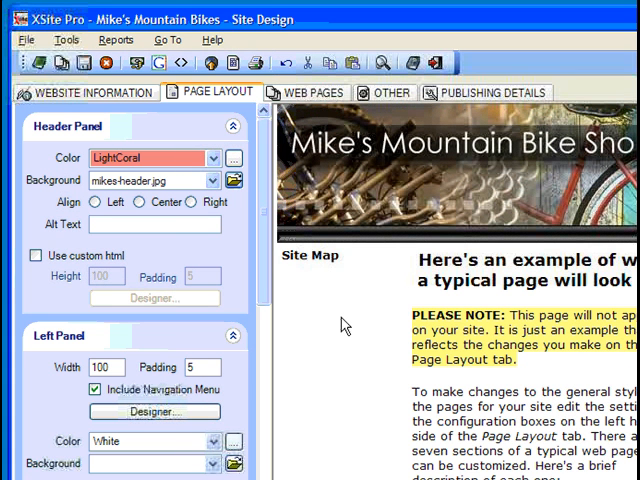
{"action": "left_click", "coordinate": [141, 202]}
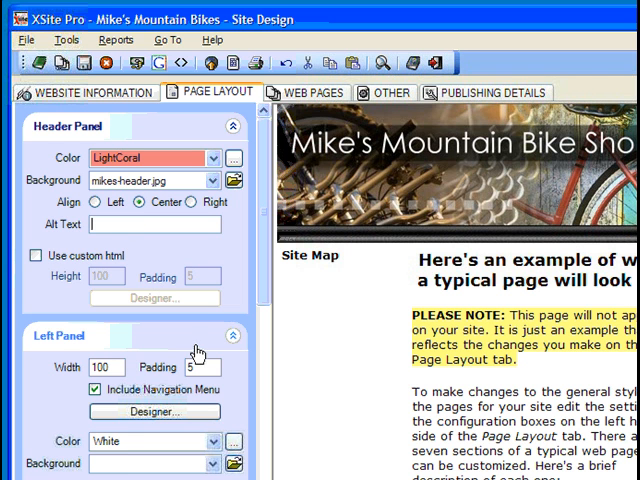
{"action": "type", "text": "Mike's Mountain Bikes"}
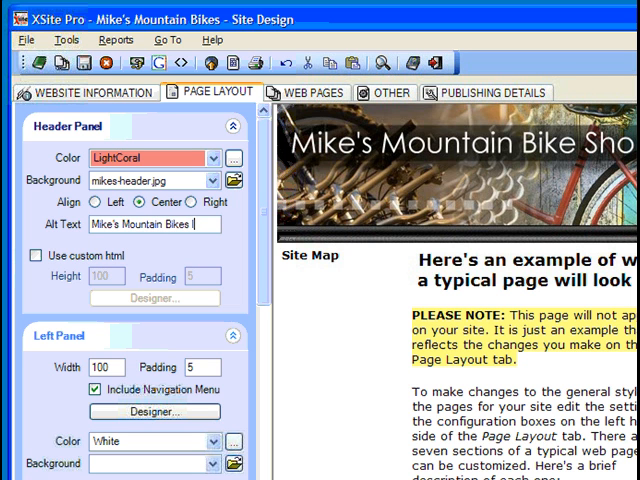
{"action": "type", "text": "logo"}
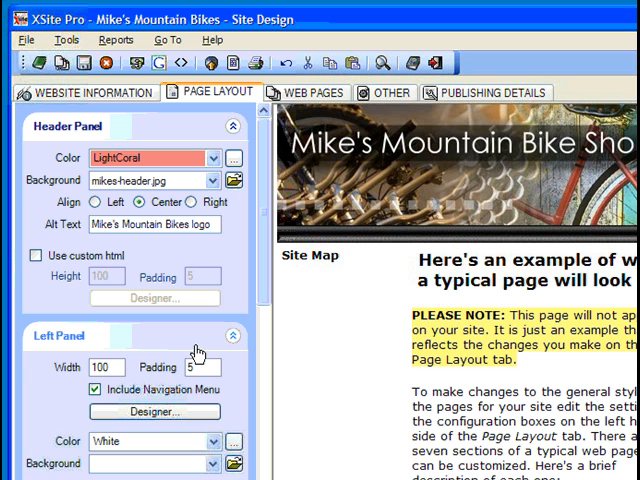
{"action": "mouse_move", "coordinate": [66, 352]}
{"action": "type", "text": "10"}
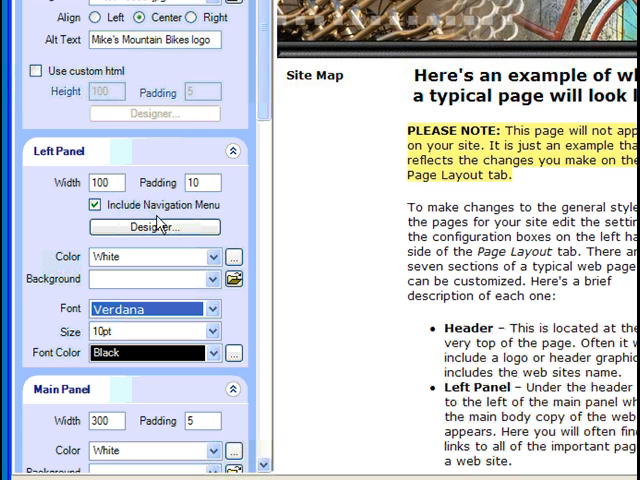
Toggle the left panel navigation menu off and on, and colour the panel DimGray
{"action": "left_click", "coordinate": [94, 204]}
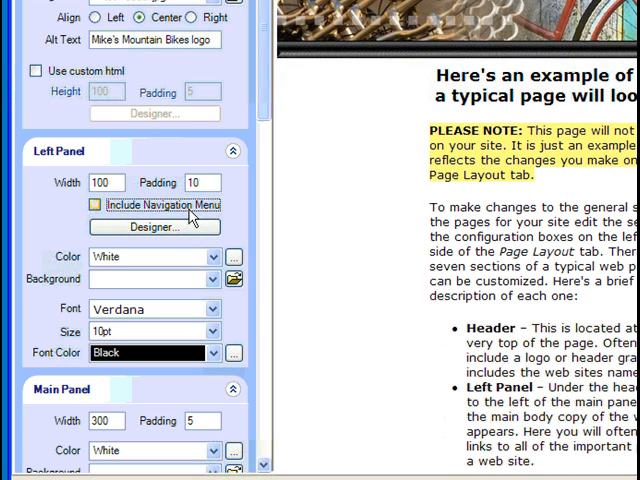
{"action": "left_click", "coordinate": [92, 204]}
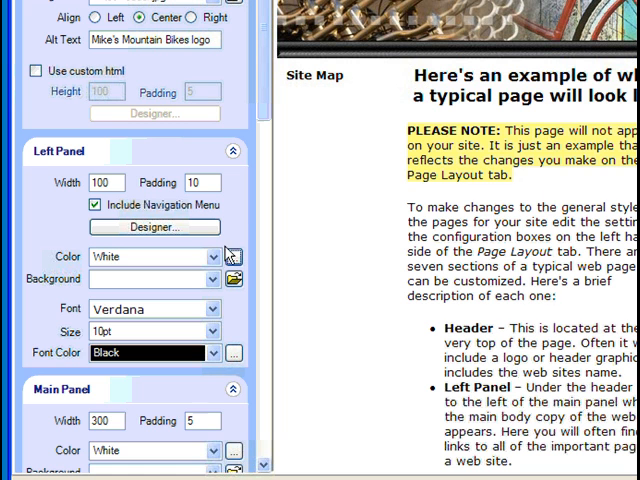
{"action": "left_click", "coordinate": [211, 278]}
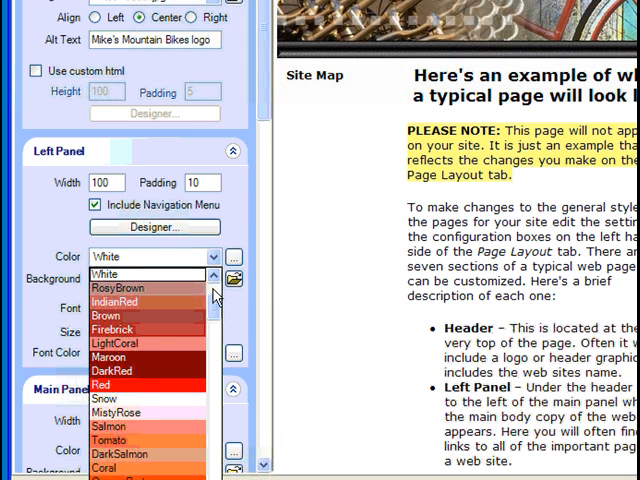
{"action": "scroll", "scroll_direction": "up", "scroll_amount": 3}
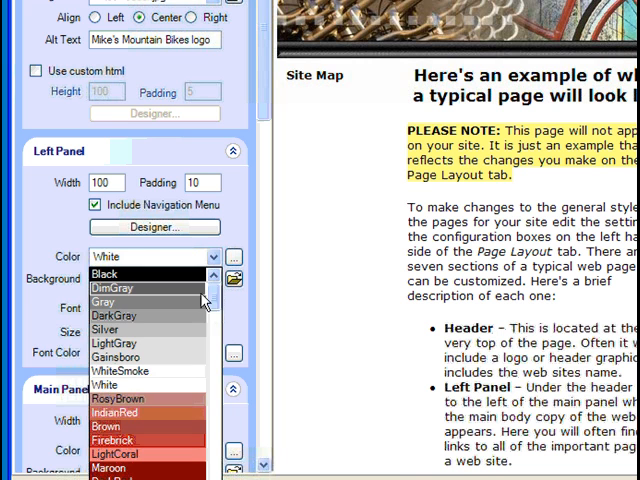
{"action": "left_click", "coordinate": [113, 288]}
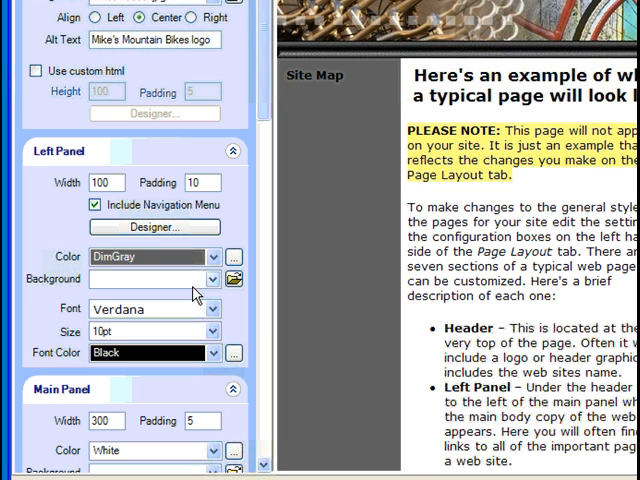
{"action": "mouse_move", "coordinate": [318, 213]}
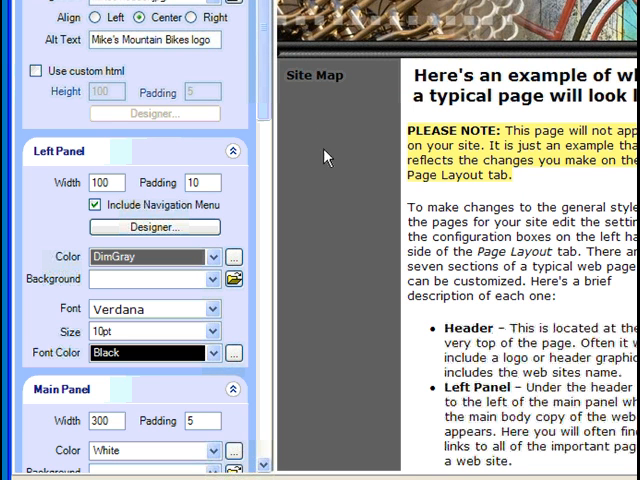
{"action": "mouse_move", "coordinate": [320, 203]}
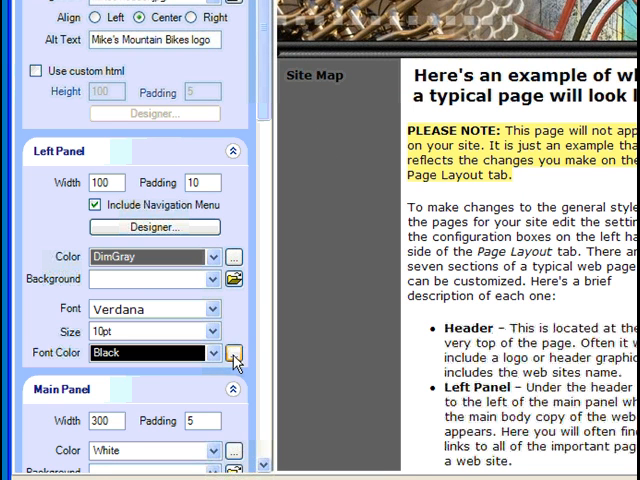
Set the left panel text to white, keeping Verdana at 10pt
{"action": "left_click", "coordinate": [233, 353]}
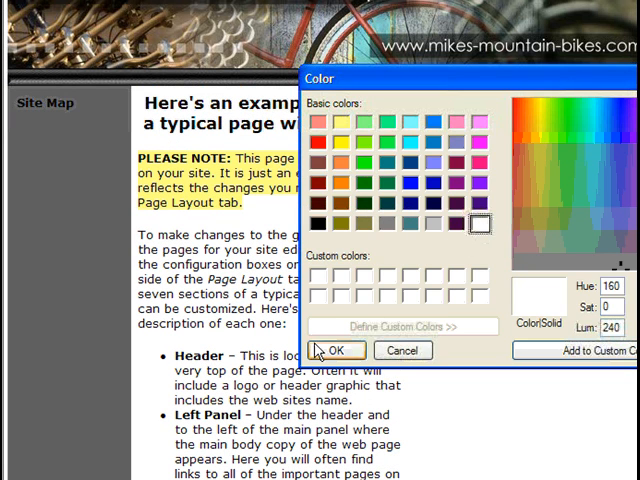
{"action": "left_click", "coordinate": [335, 350]}
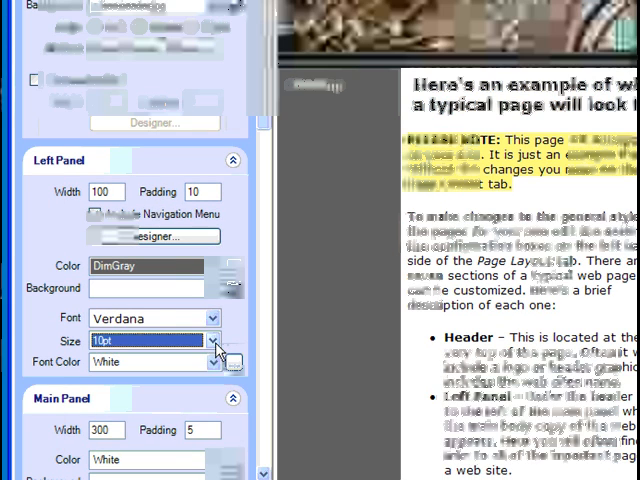
{"action": "left_click", "coordinate": [218, 318]}
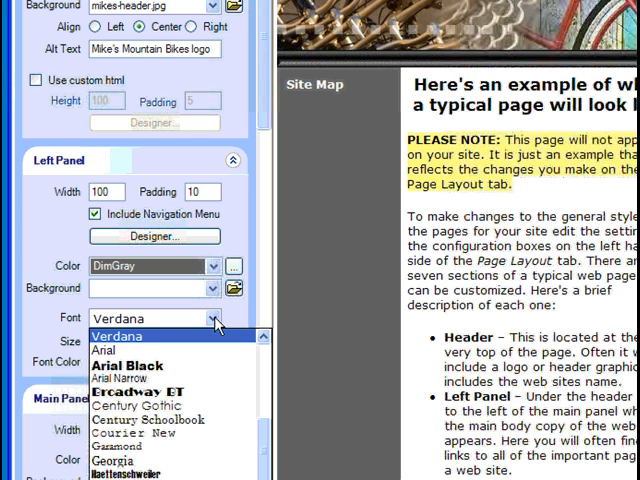
{"action": "left_click", "coordinate": [117, 336]}
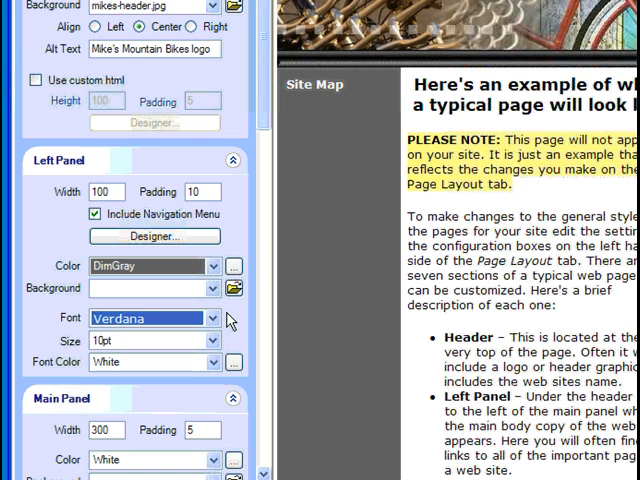
{"action": "scroll", "scroll_direction": "down", "scroll_amount": 3}
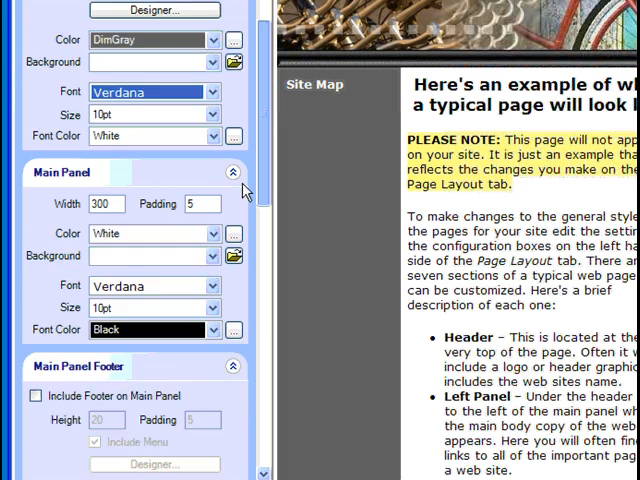
Set the main panel width to 470 and include a main panel footer
{"action": "scroll", "scroll_direction": "down", "scroll_amount": 3}
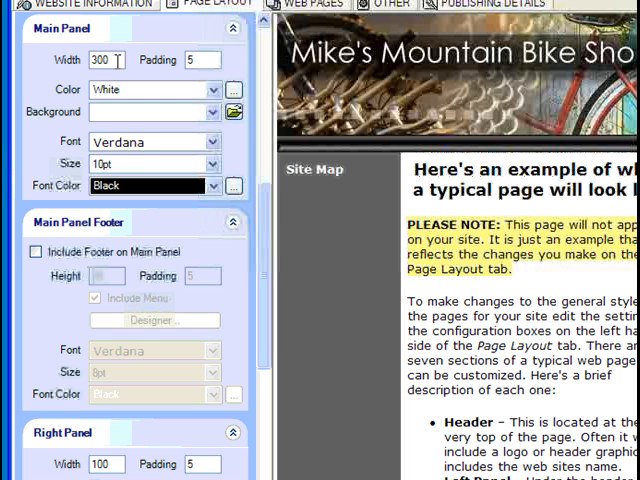
{"action": "triple_click", "coordinate": [103, 60]}
{"action": "type", "text": "470"}
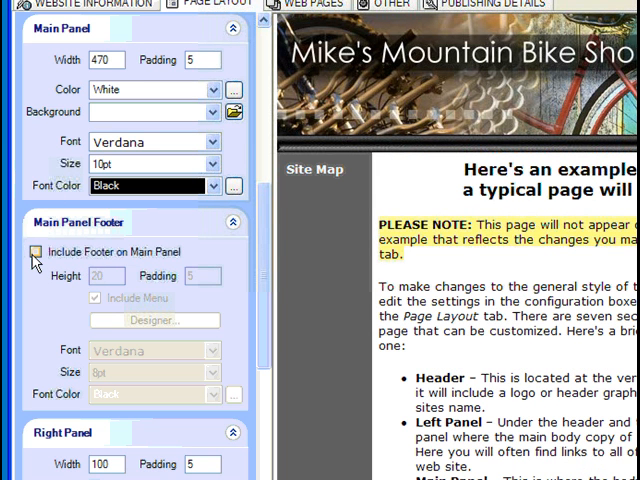
{"action": "left_click", "coordinate": [35, 252]}
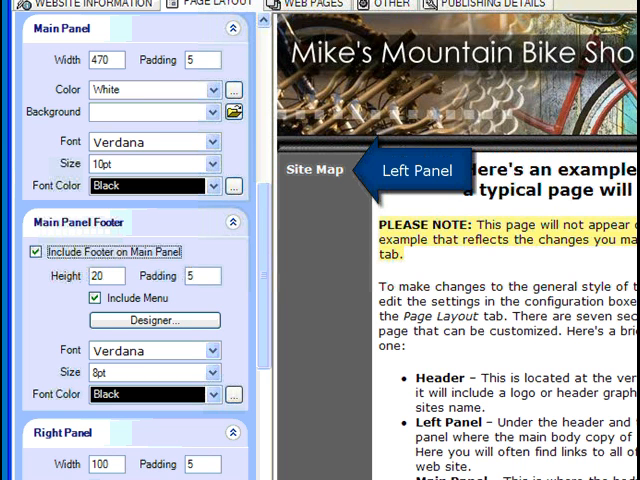
{"action": "scroll", "scroll_direction": "down", "scroll_amount": 3}
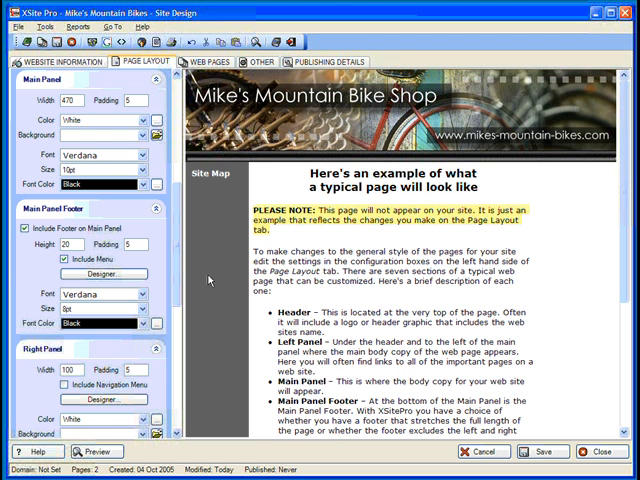
Make the right panel 130 wide and LightBlue, and open its Designer
{"action": "scroll", "scroll_direction": "down", "scroll_amount": 3}
{"action": "type", "text": "130"}
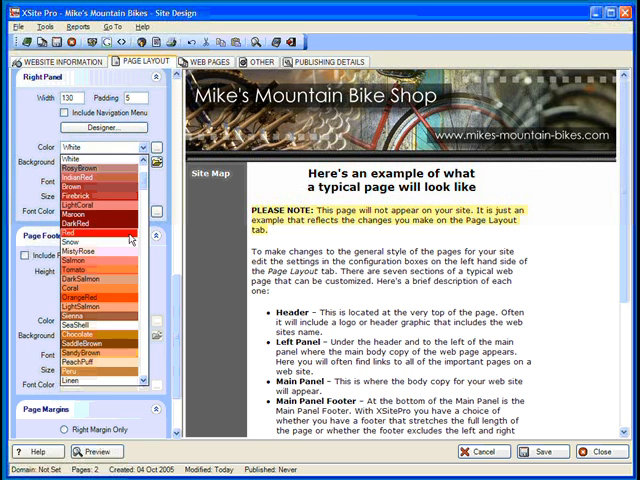
{"action": "scroll", "scroll_direction": "down", "scroll_amount": 3}
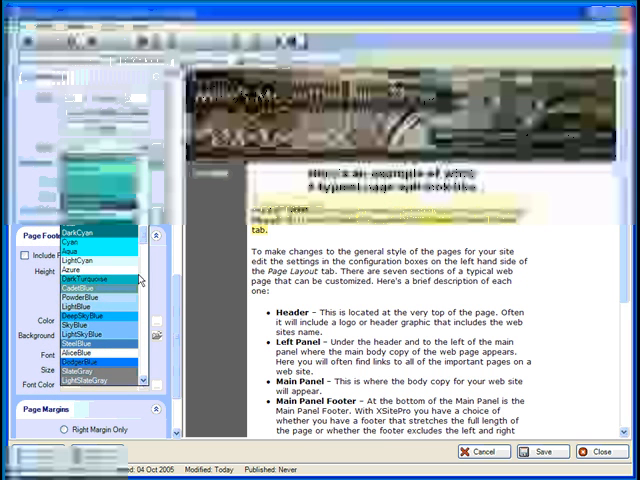
{"action": "left_click", "coordinate": [95, 277]}
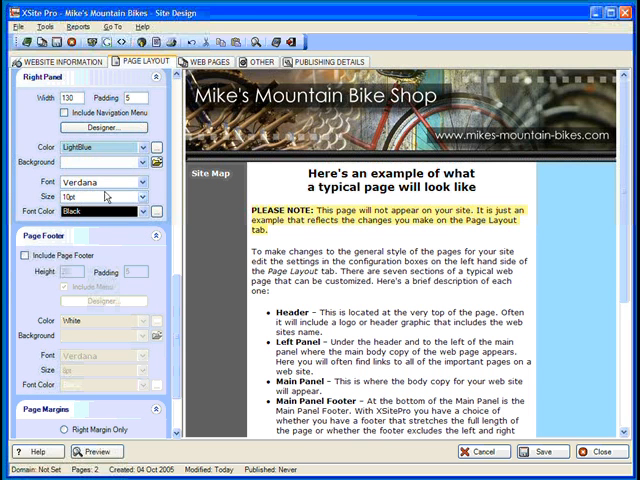
{"action": "left_click", "coordinate": [103, 127]}
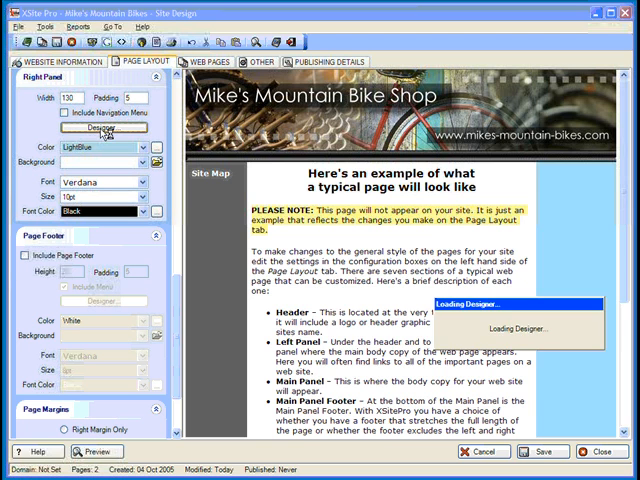
Add a testimonial to the right panel and a 110-high mikes-footer.jpg page footer
{"action": "left_click", "coordinate": [103, 127]}
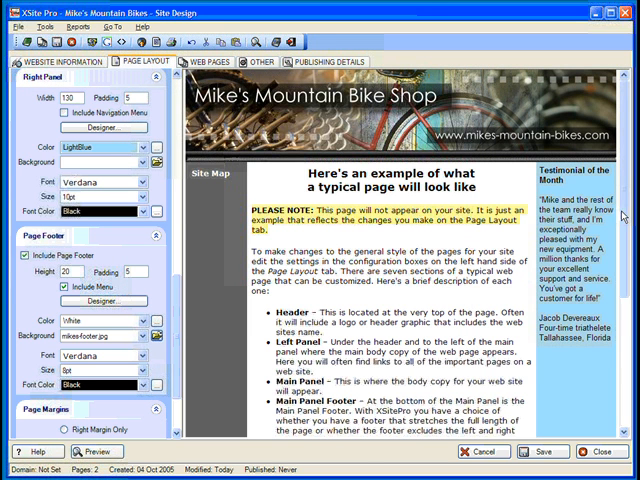
{"action": "scroll", "scroll_direction": "down", "scroll_amount": 3}
{"action": "type", "text": "110"}
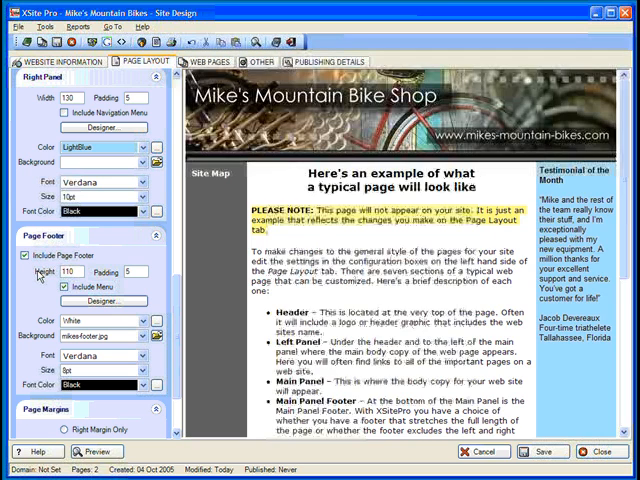
Give left and right page margins the background.gif texture with top margin 30
{"action": "scroll", "scroll_direction": "down", "scroll_amount": 3}
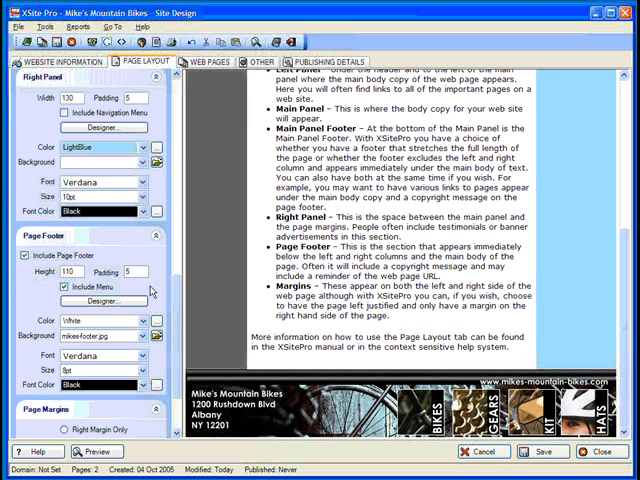
{"action": "scroll", "scroll_direction": "down", "scroll_amount": 3}
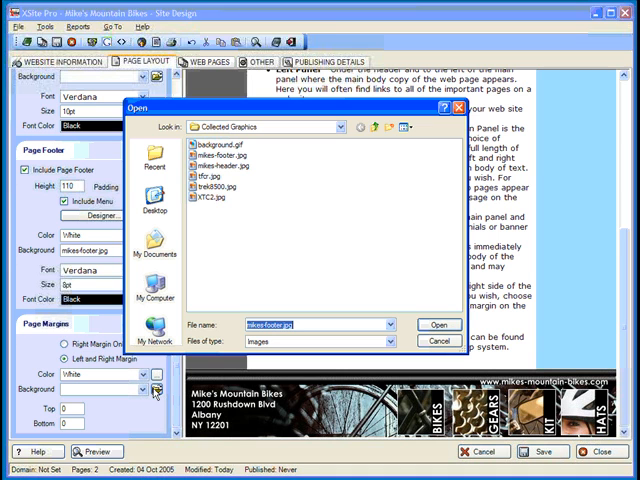
{"action": "left_click", "coordinate": [200, 149]}
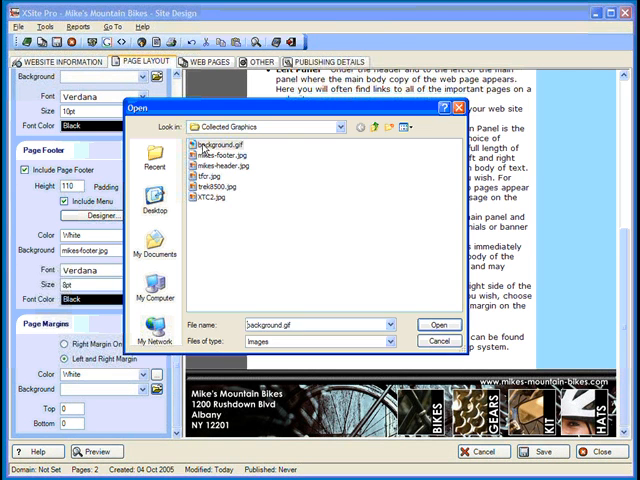
{"action": "left_click", "coordinate": [434, 323]}
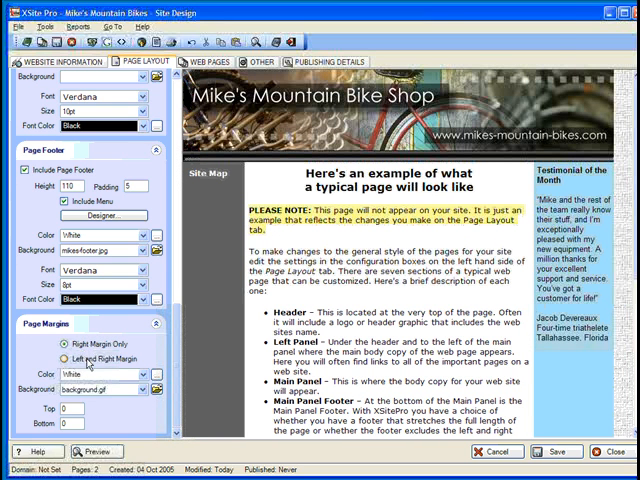
{"action": "left_click", "coordinate": [49, 358]}
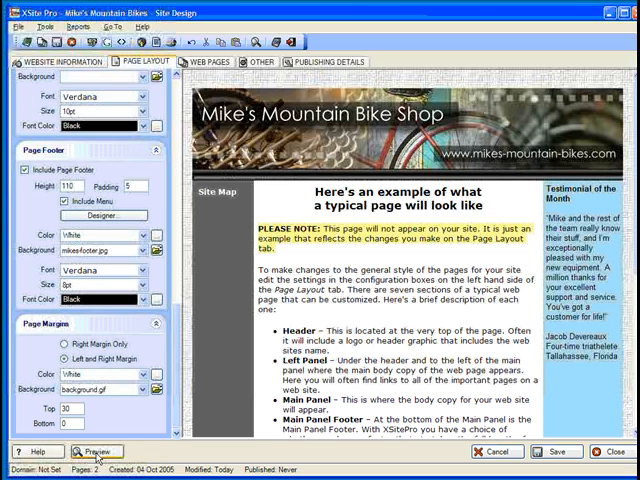
Preview the Mike's Mountain Bike Shop page in Firefox and scroll through it
{"action": "left_click", "coordinate": [96, 451]}
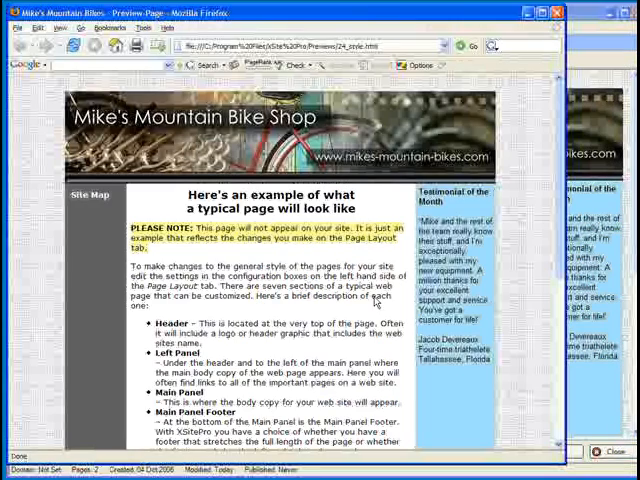
{"action": "scroll", "scroll_direction": "down", "scroll_amount": 3}
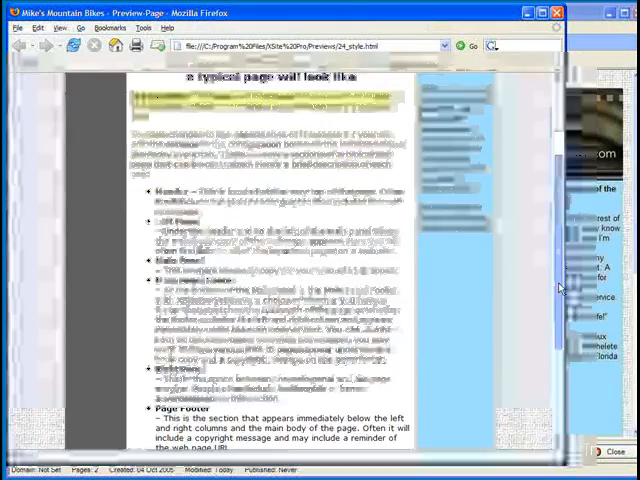